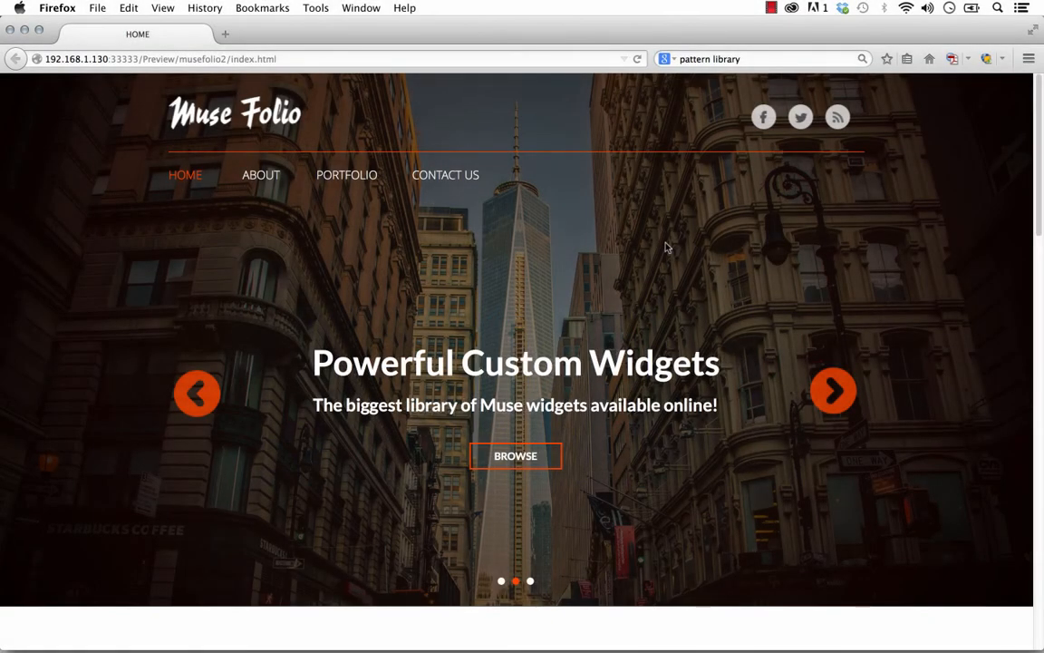
Scroll through the reference site to review its header and gallery layout
{"action": "left_click", "coordinate": [832, 391]}
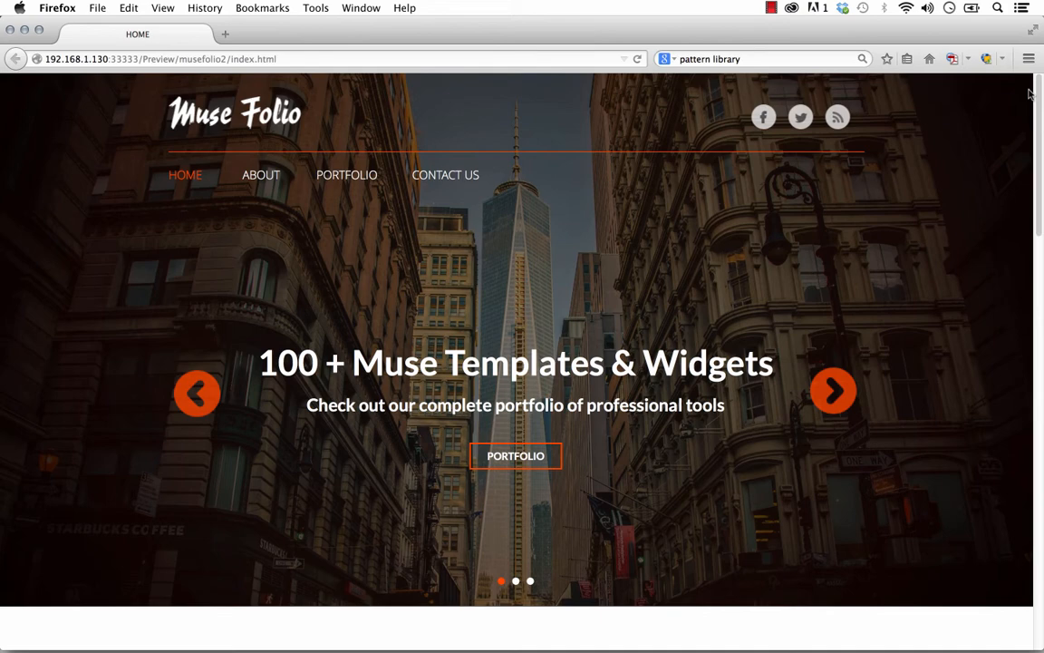
{"action": "scroll", "scroll_direction": "down", "scroll_amount": 3}
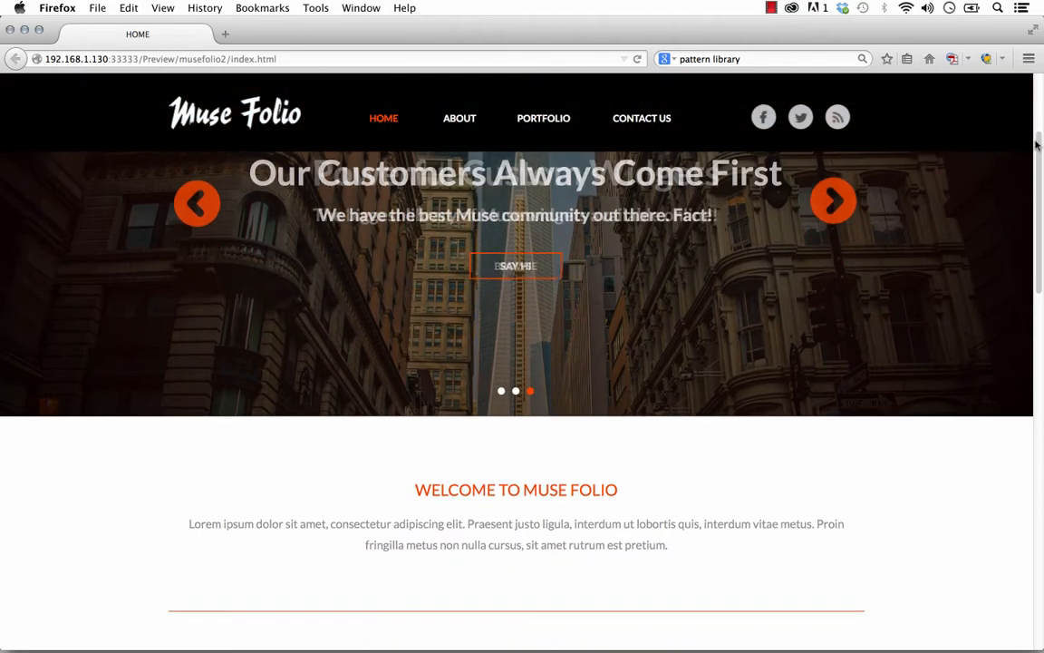
{"action": "scroll", "scroll_direction": "down", "scroll_amount": 3}
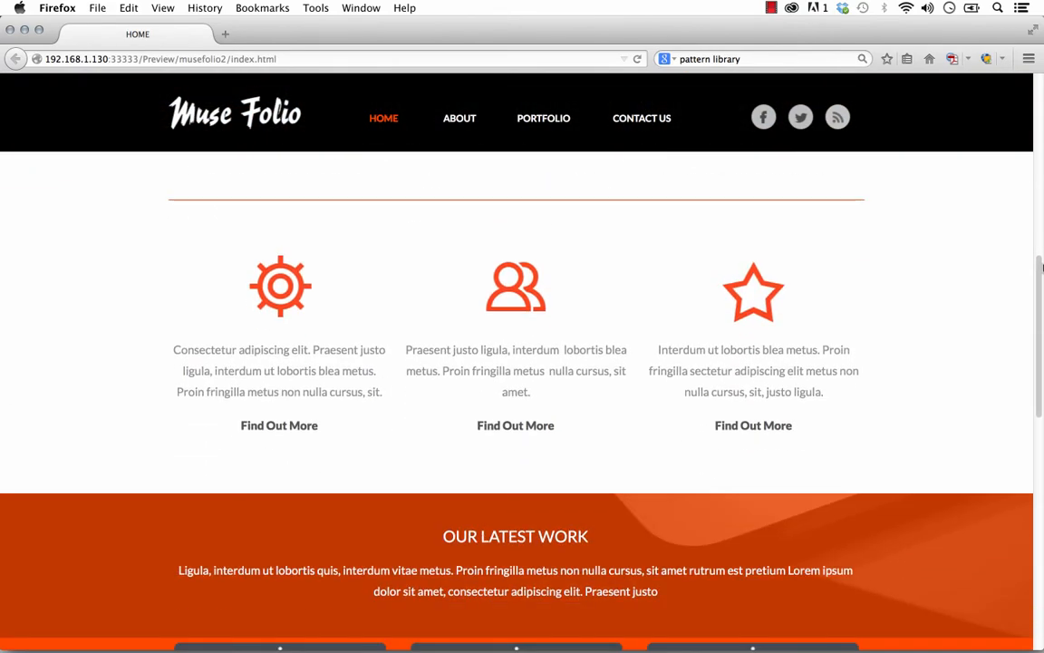
{"action": "scroll", "scroll_direction": "up", "scroll_amount": 3}
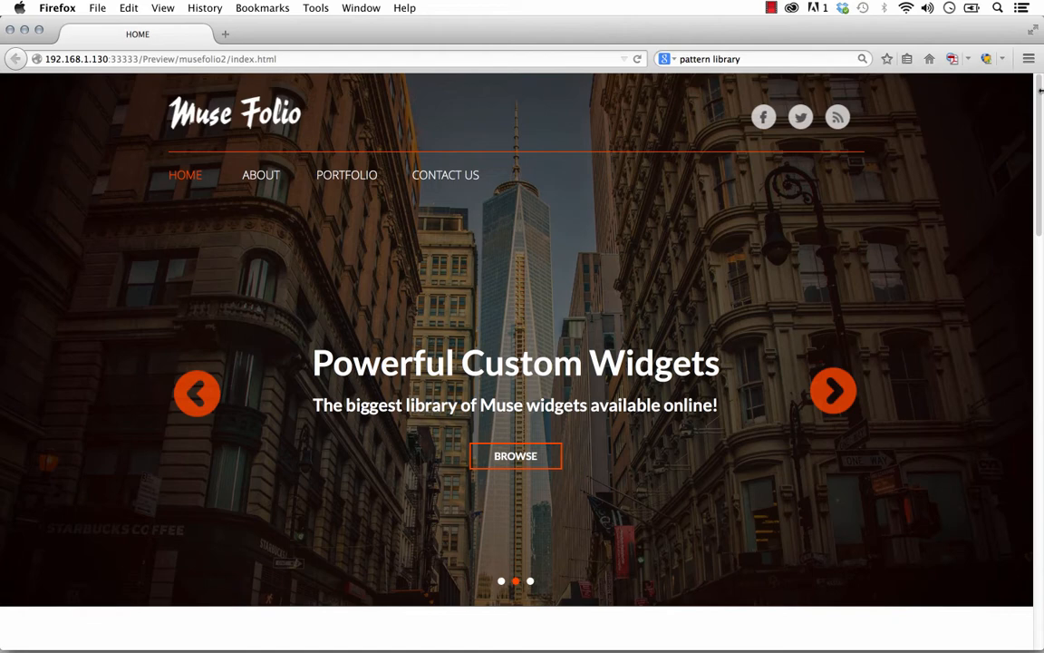
{"action": "left_click", "coordinate": [833, 390]}
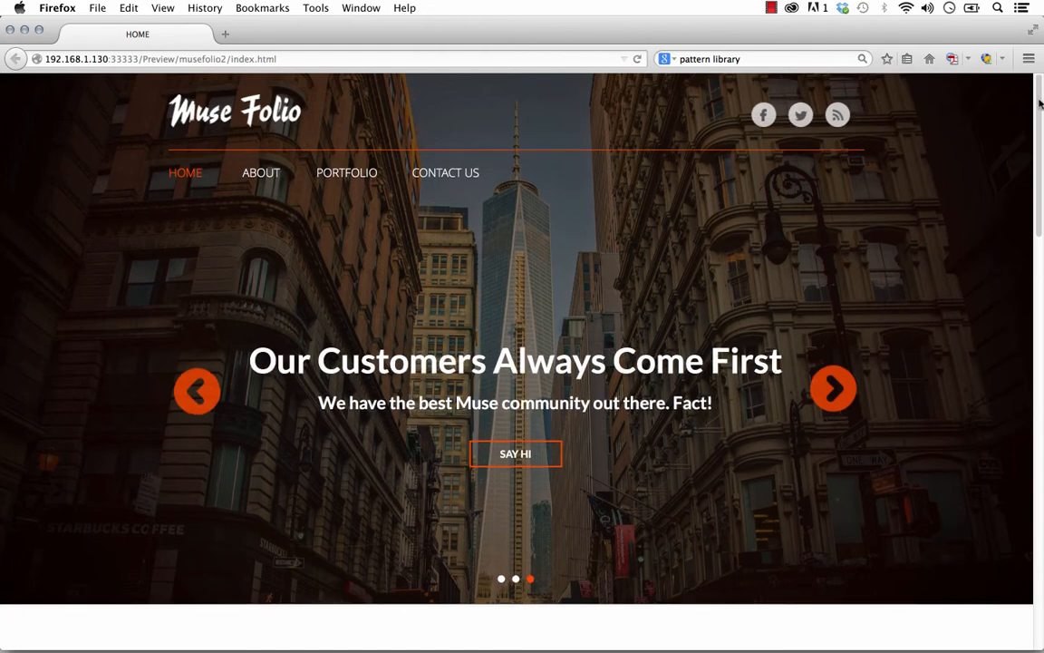
{"action": "scroll", "scroll_direction": "down", "scroll_amount": 3}
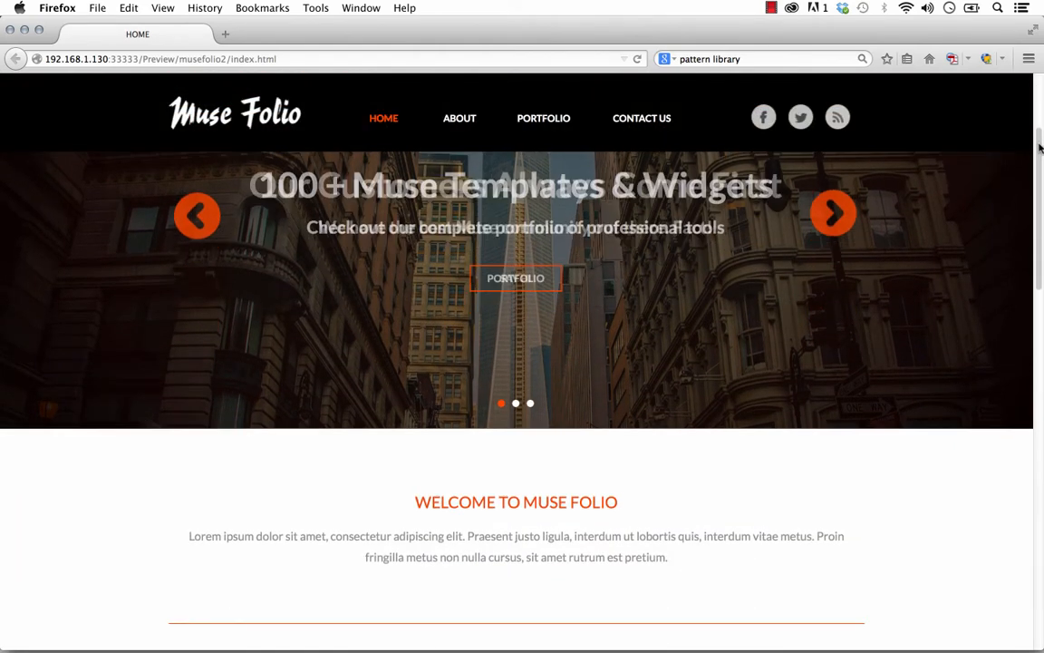
{"action": "scroll", "scroll_direction": "down", "scroll_amount": 3}
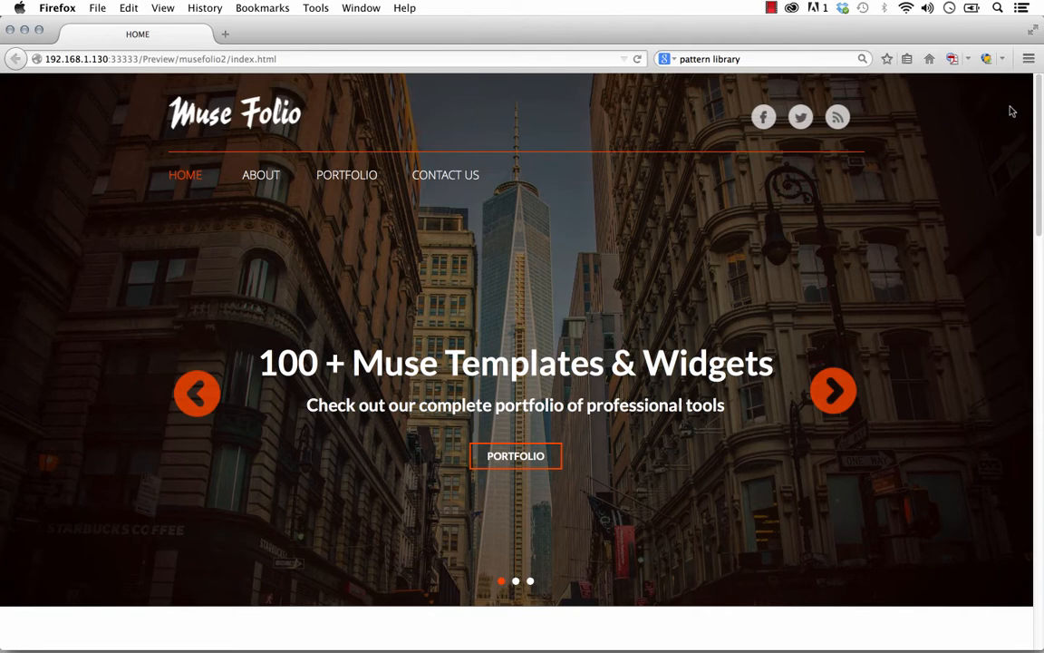
{"action": "scroll", "scroll_direction": "down", "scroll_amount": 3}
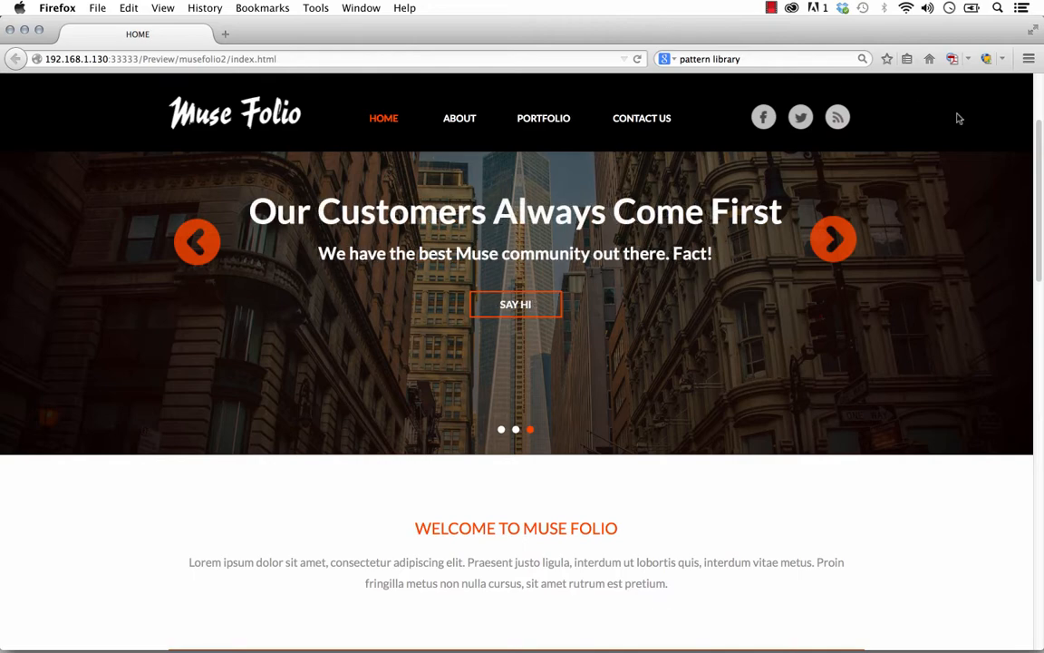
{"action": "scroll", "scroll_direction": "down", "scroll_amount": 3}
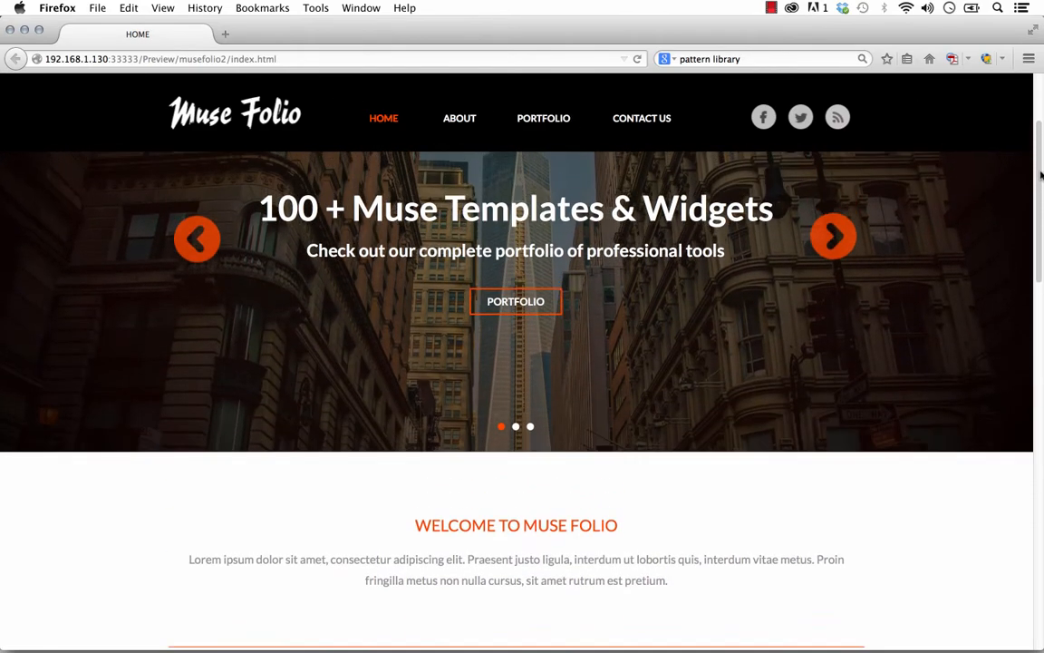
{"action": "scroll", "scroll_direction": "up", "scroll_amount": 3}
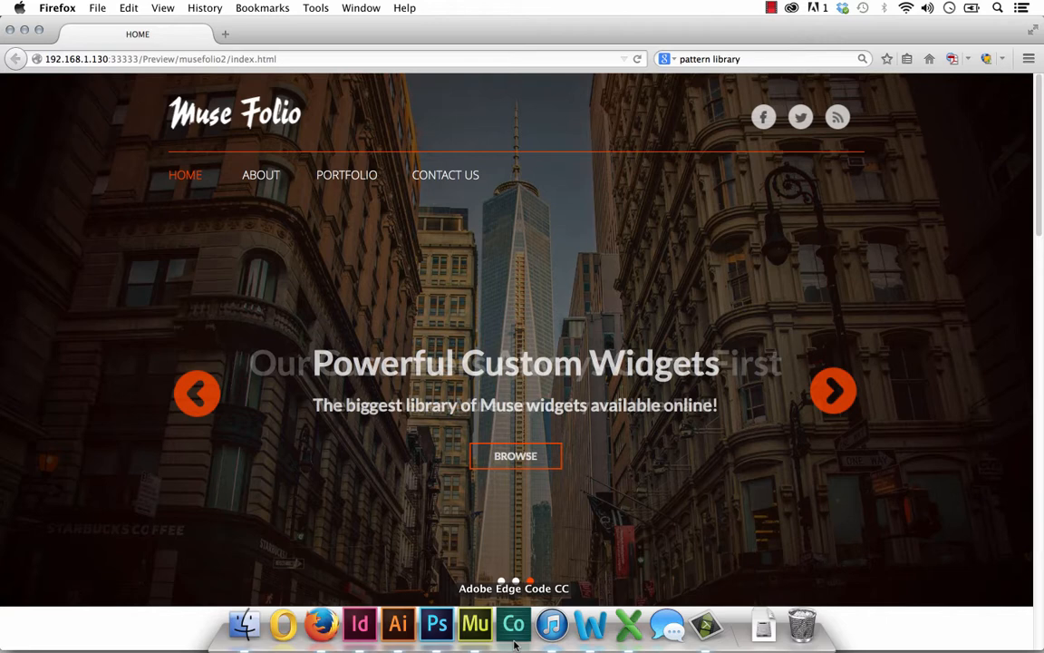
In Muse, inspect the A-Master navigation menu's ABOUT item, then return to Plan view
{"action": "left_click", "coordinate": [475, 625]}
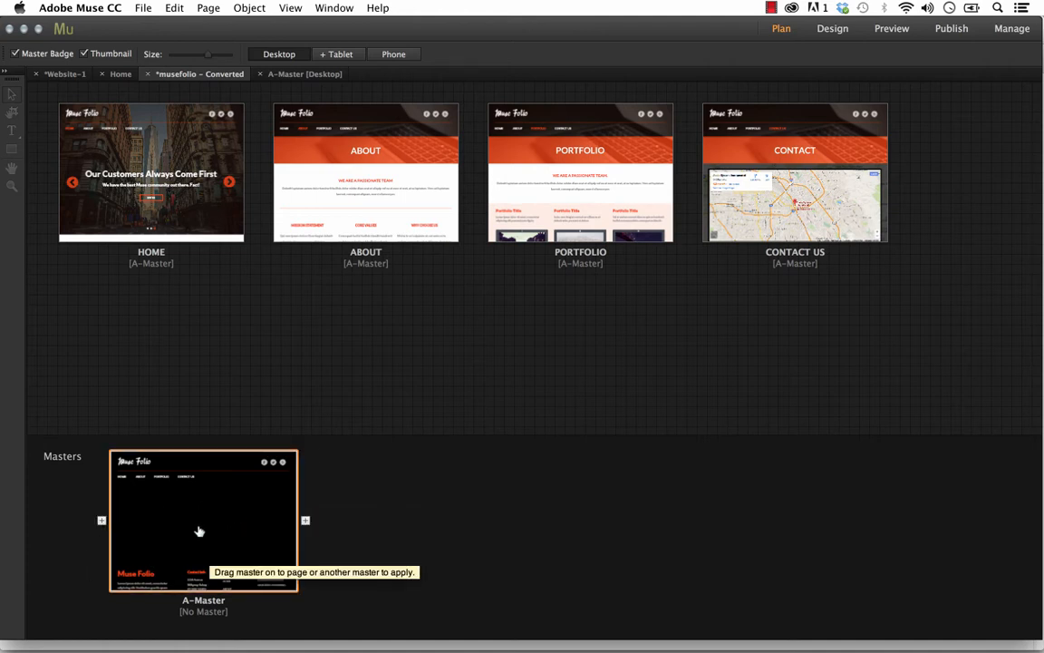
{"action": "left_click", "coordinate": [832, 28]}
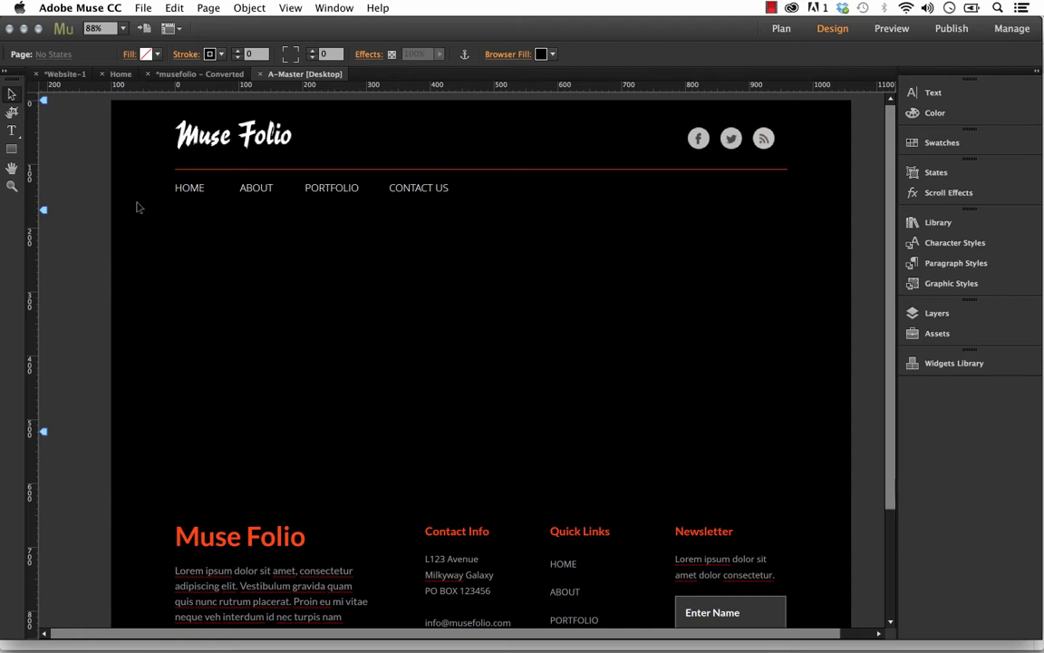
{"action": "left_click", "coordinate": [272, 188]}
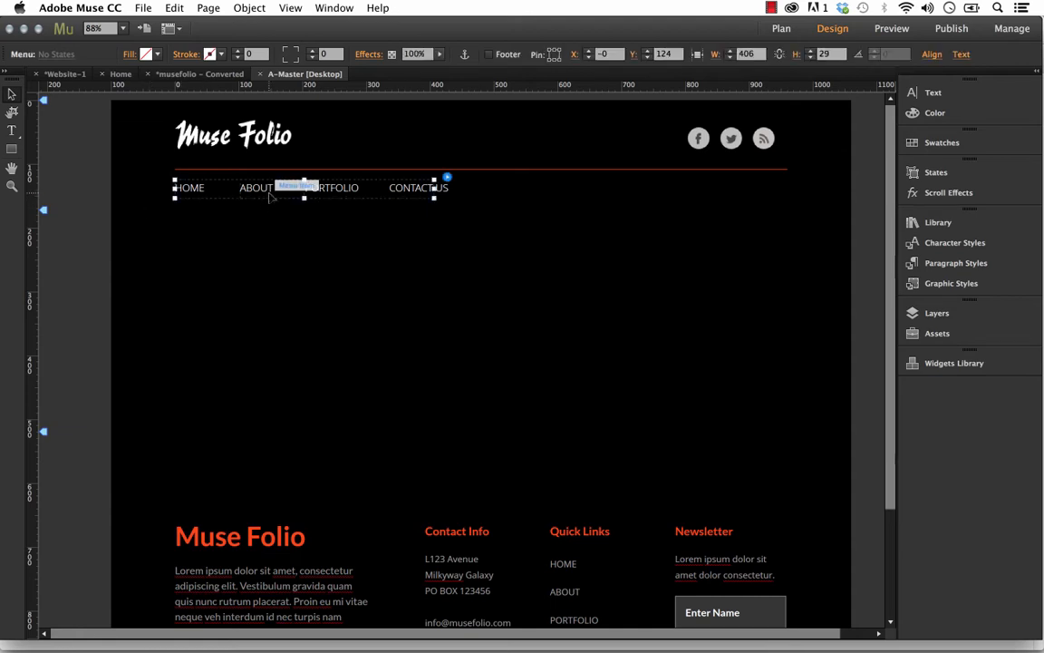
{"action": "left_click", "coordinate": [255, 187]}
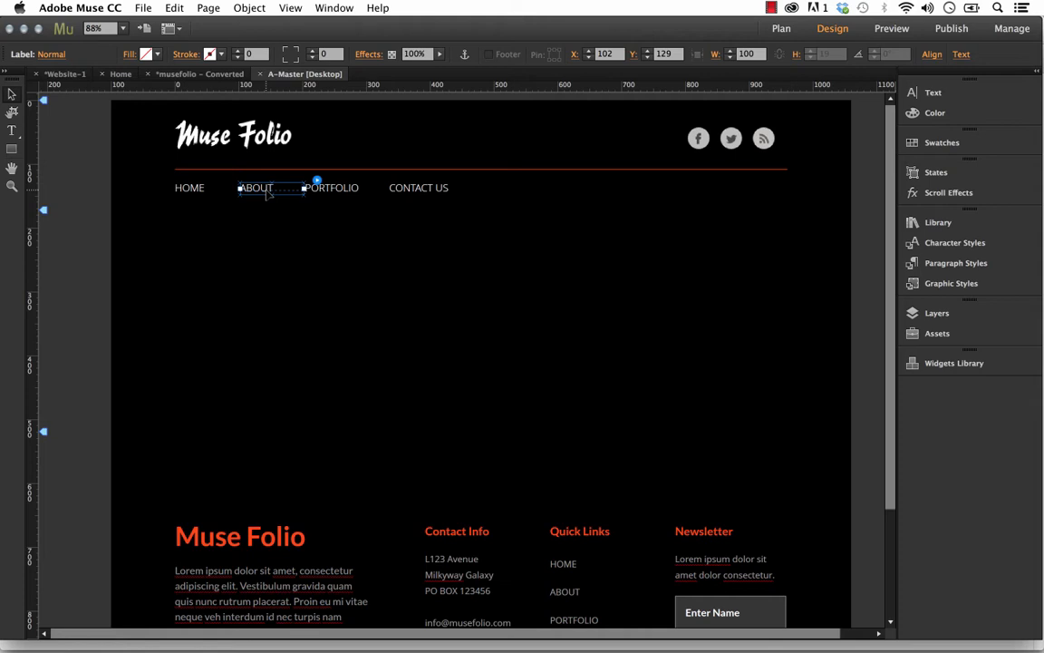
{"action": "left_click", "coordinate": [781, 28]}
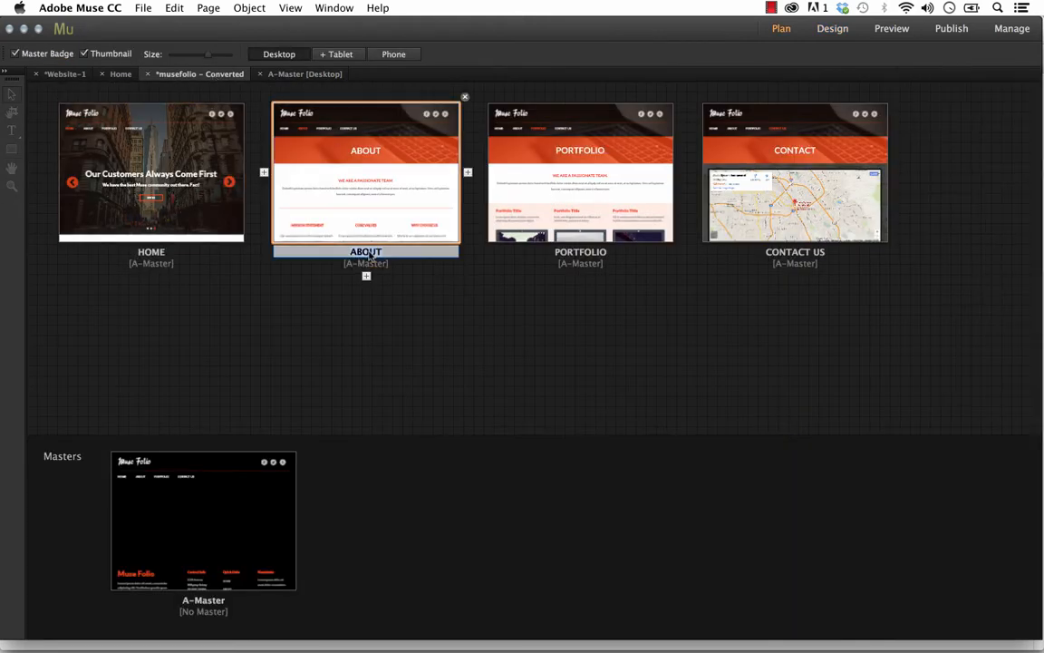
Rename the About page to GALLERY and reopen A-Master to see the updated menu
{"action": "type", "text": "GALLERY"}
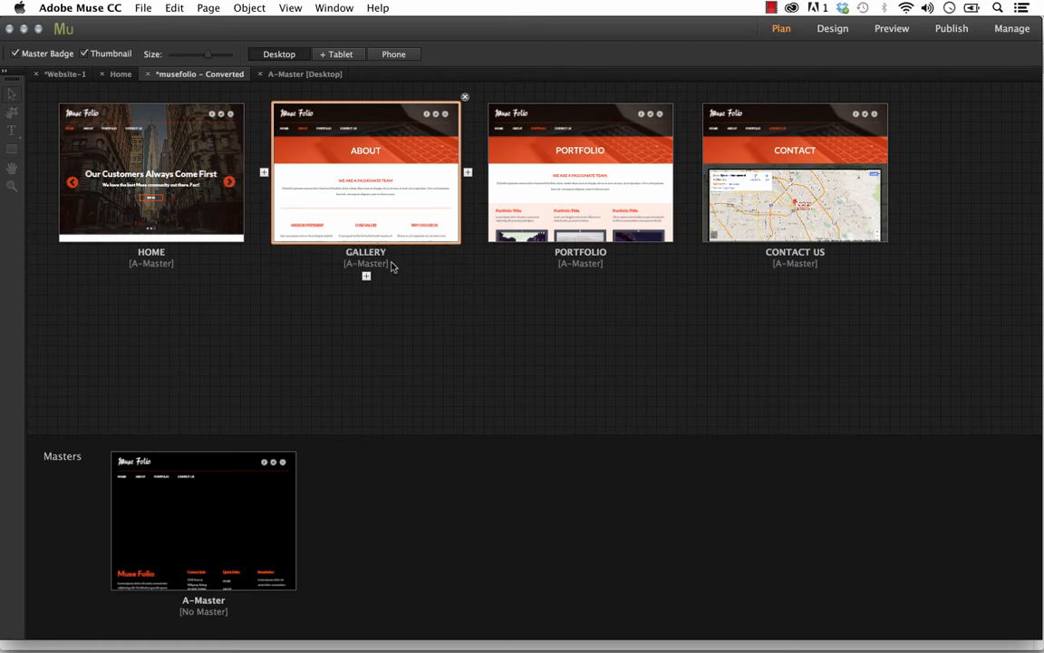
{"action": "left_click", "coordinate": [203, 519]}
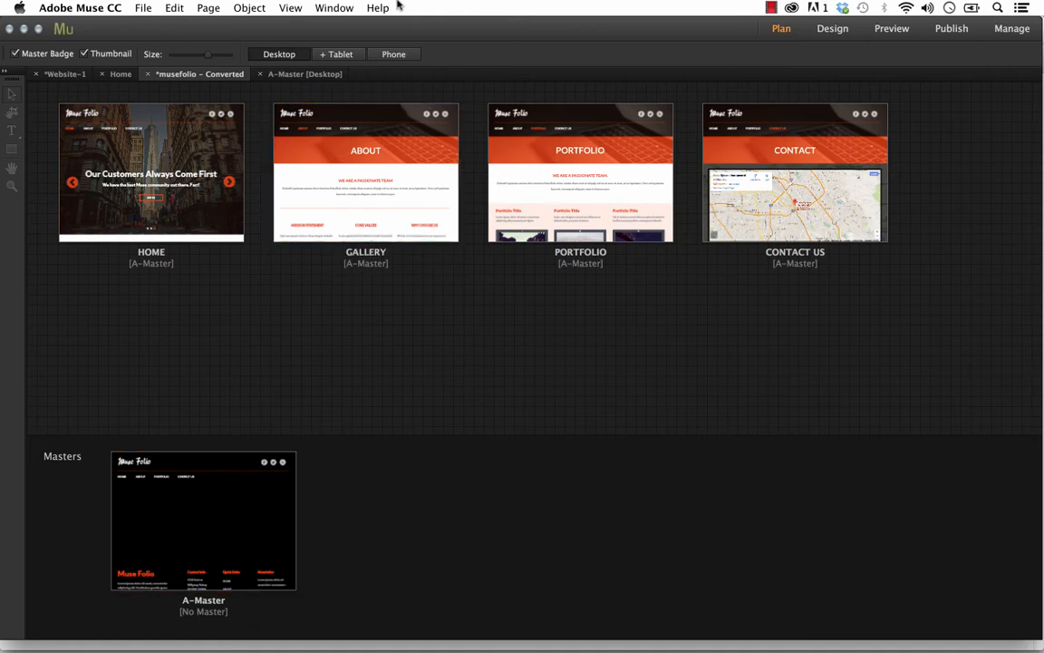
{"action": "double_click", "coordinate": [203, 519]}
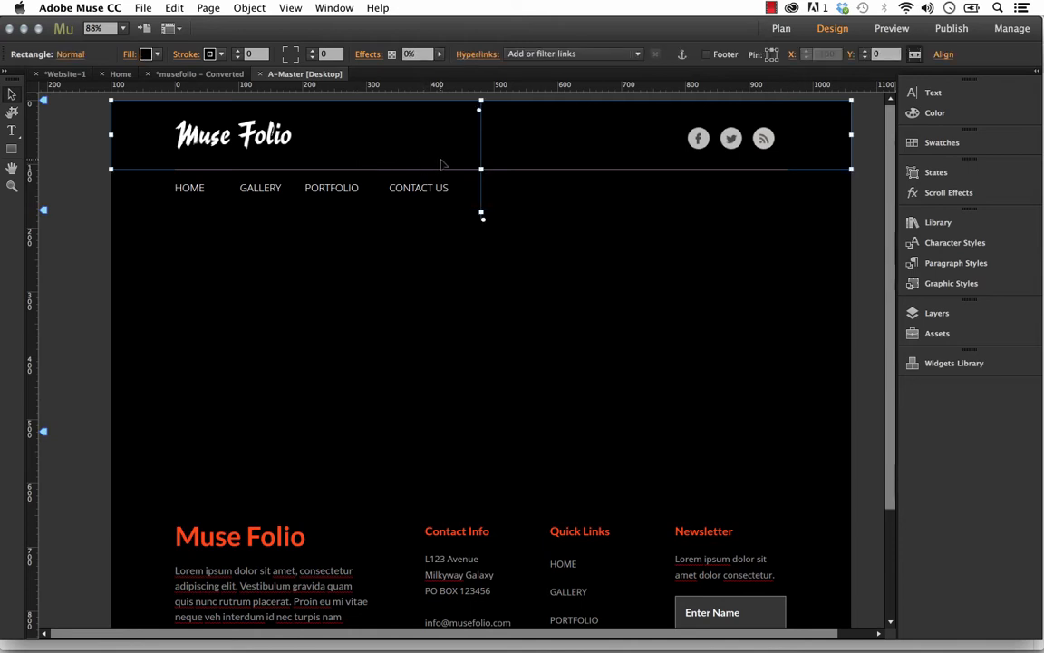
{"action": "mouse_move", "coordinate": [482, 201]}
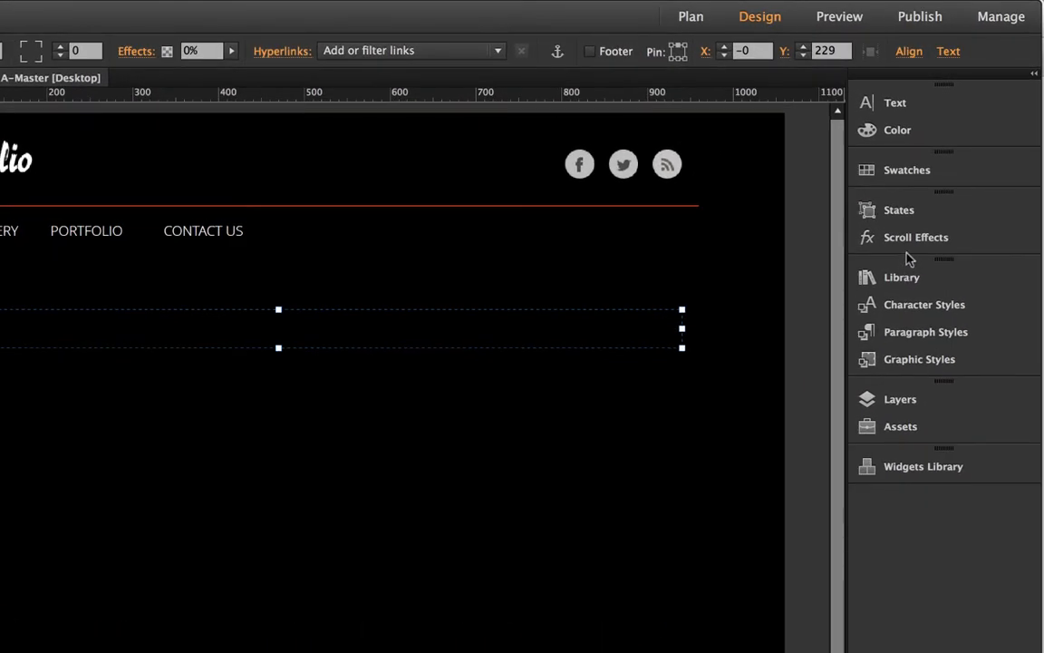
Place the logo, bold white menu and social icons into the new compact header strip
{"action": "left_click", "coordinate": [916, 237]}
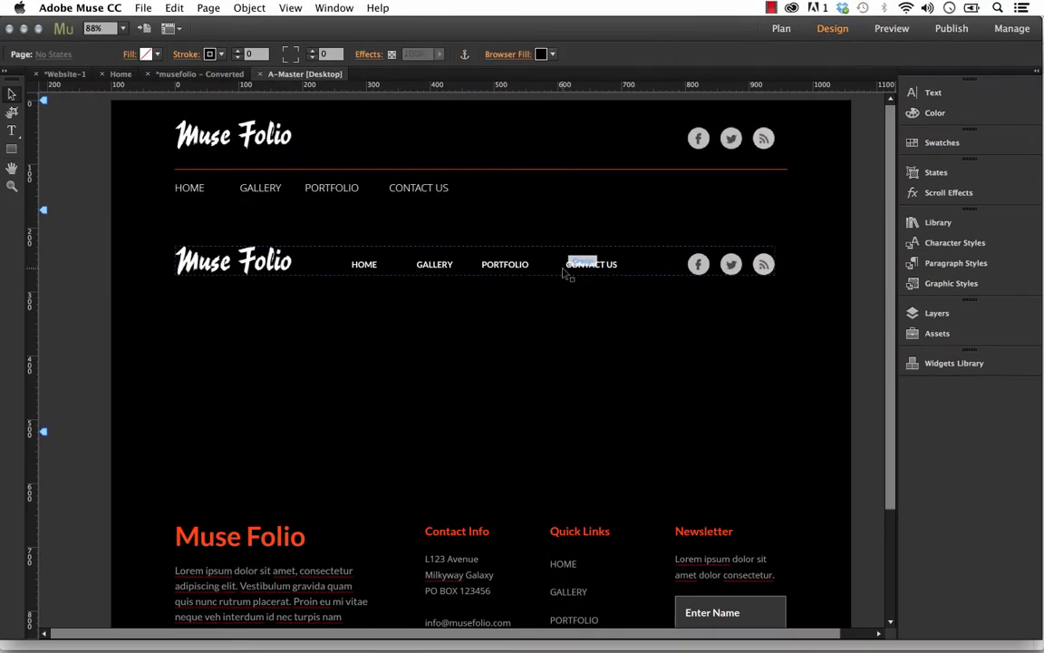
Leave the new header's logo image unrelinked by cancelling the Relink dialog
{"action": "left_click", "coordinate": [233, 261]}
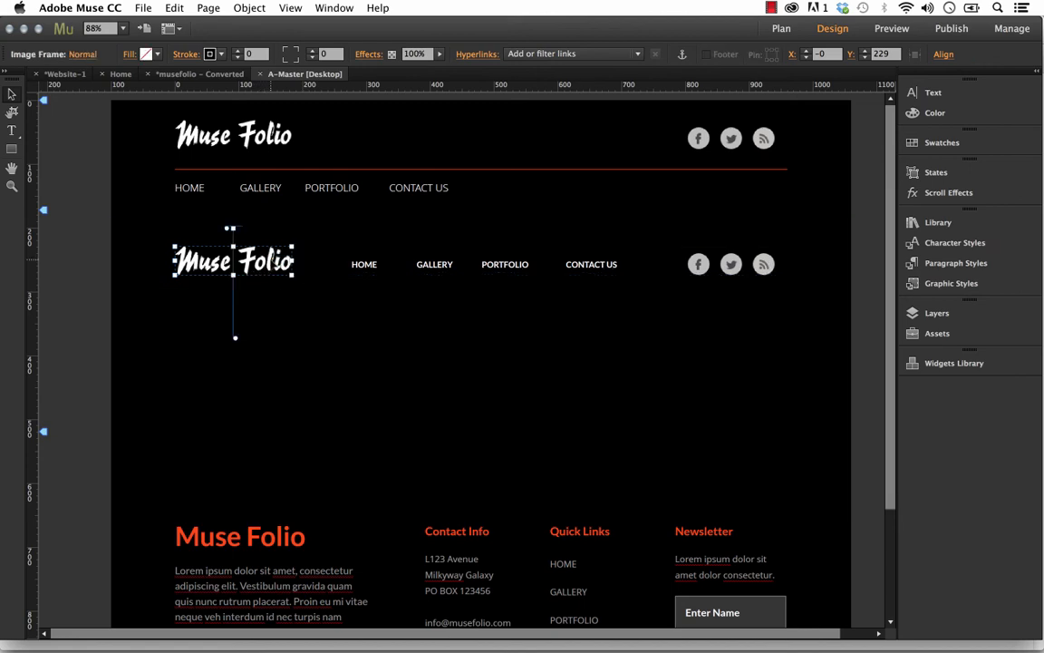
{"action": "right_click", "coordinate": [233, 260]}
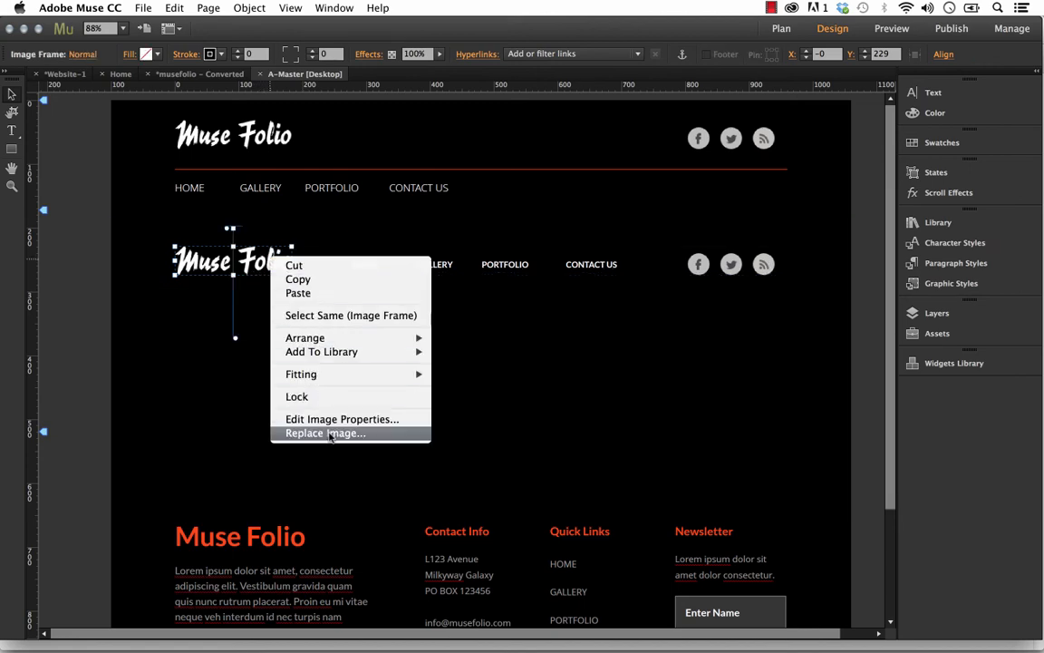
{"action": "left_click", "coordinate": [325, 433]}
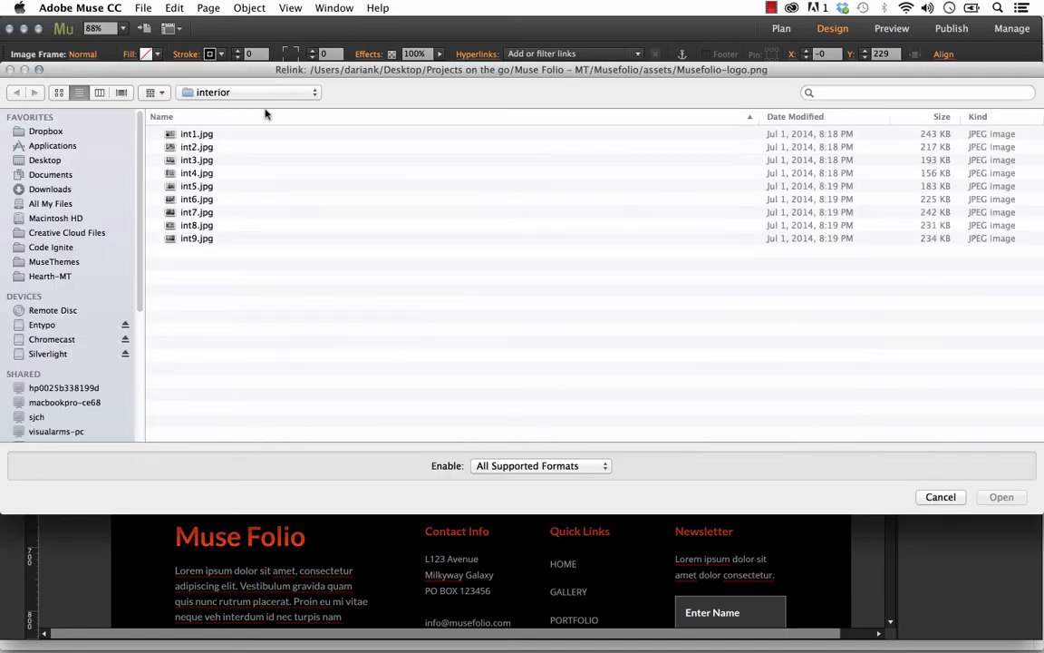
{"action": "left_click", "coordinate": [940, 497]}
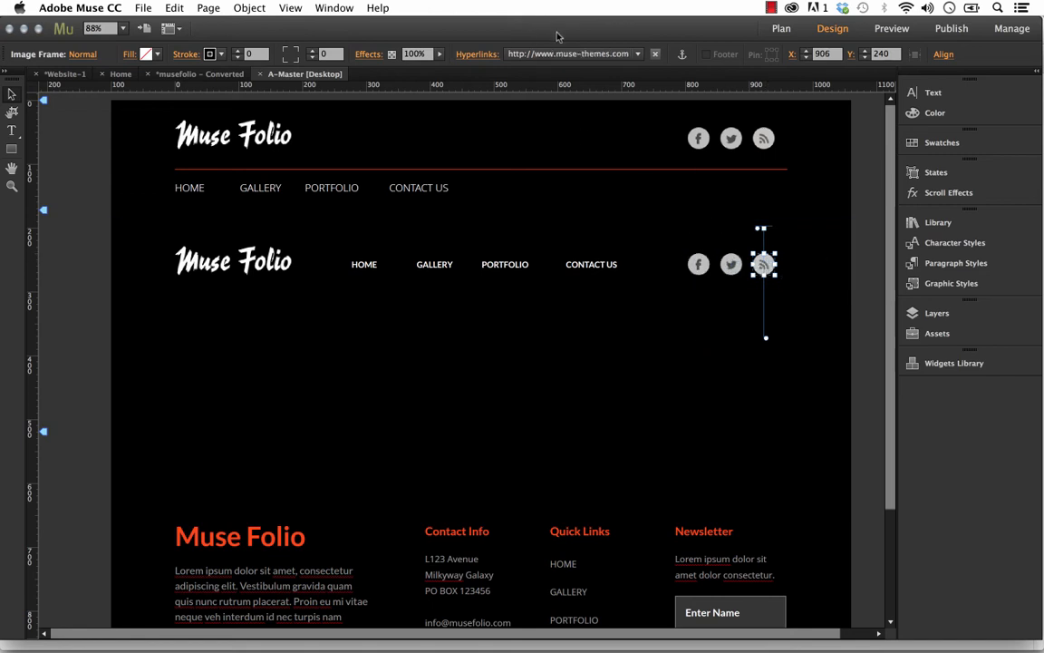
{"action": "mouse_move", "coordinate": [569, 54]}
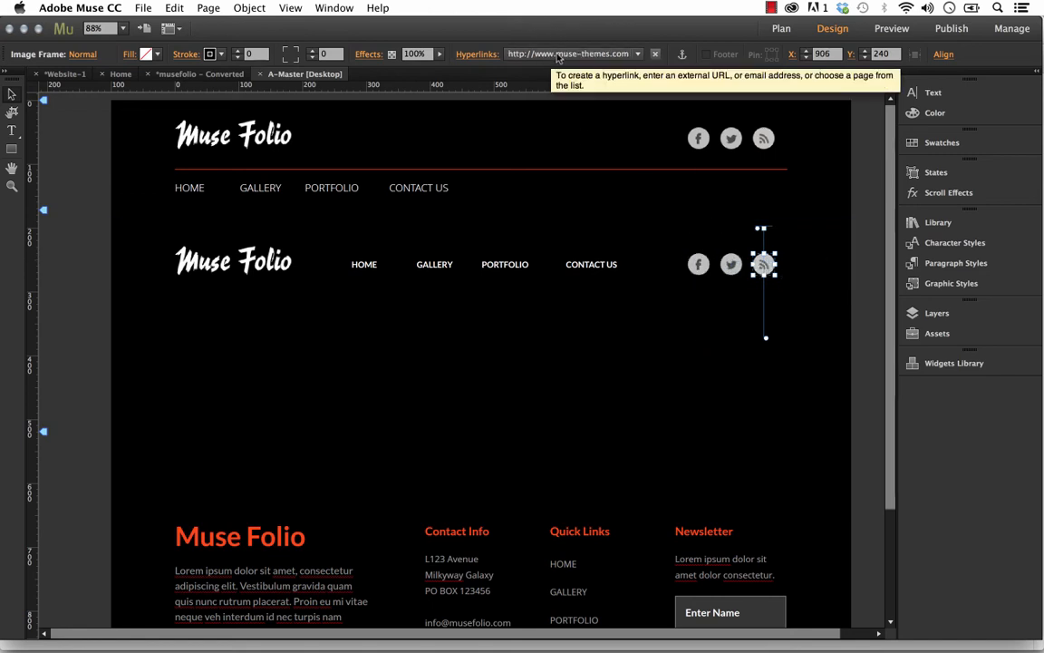
Check the Twitter icon's hyperlink to the Muse Themes Twitter page
{"action": "left_click", "coordinate": [732, 263]}
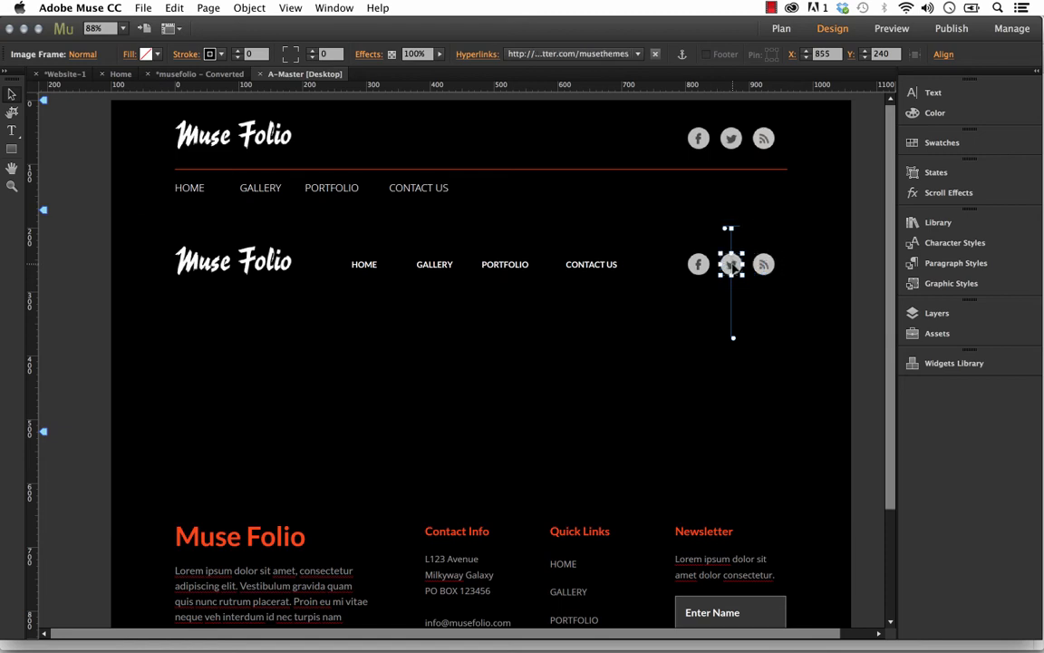
{"action": "mouse_move", "coordinate": [571, 53]}
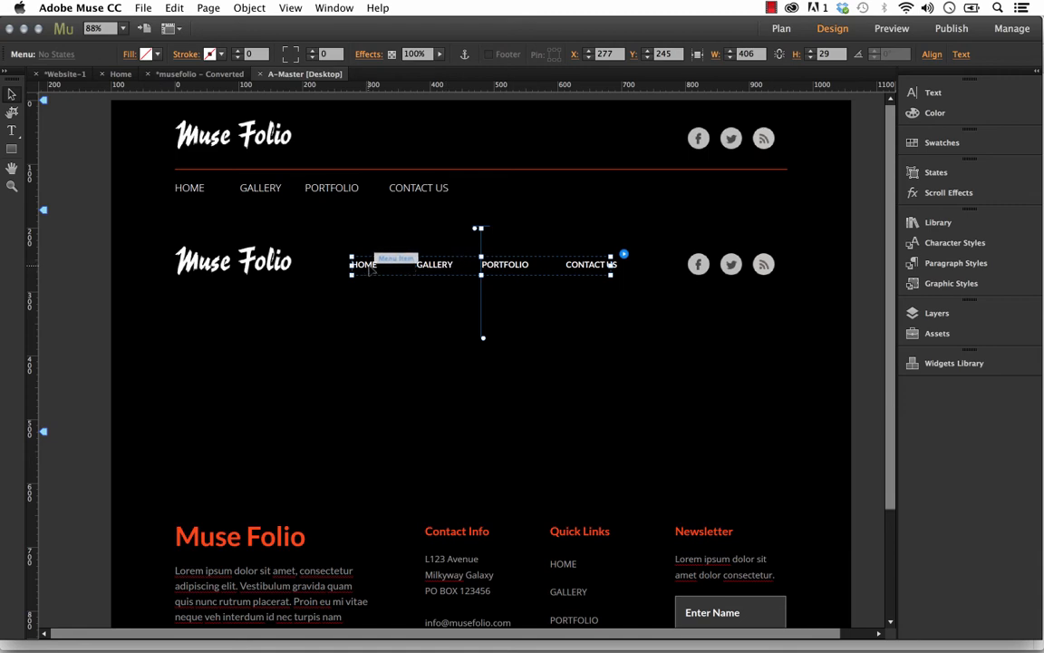
Restyle the pinned menu's HOME item in Marvel Bold at size 13
{"action": "left_click", "coordinate": [364, 264]}
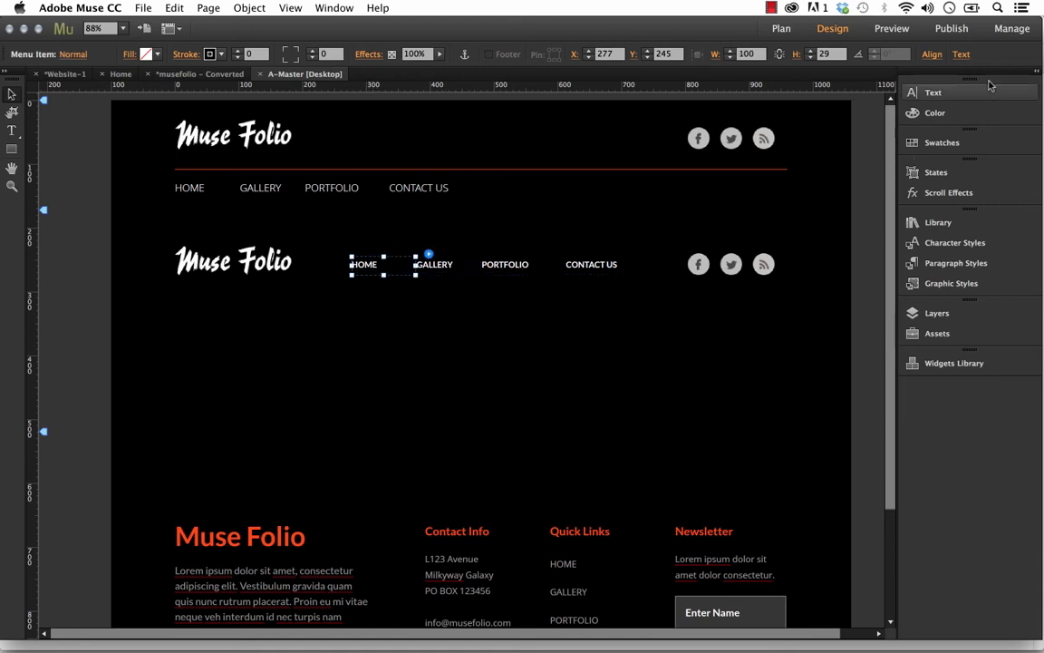
{"action": "left_click", "coordinate": [816, 103]}
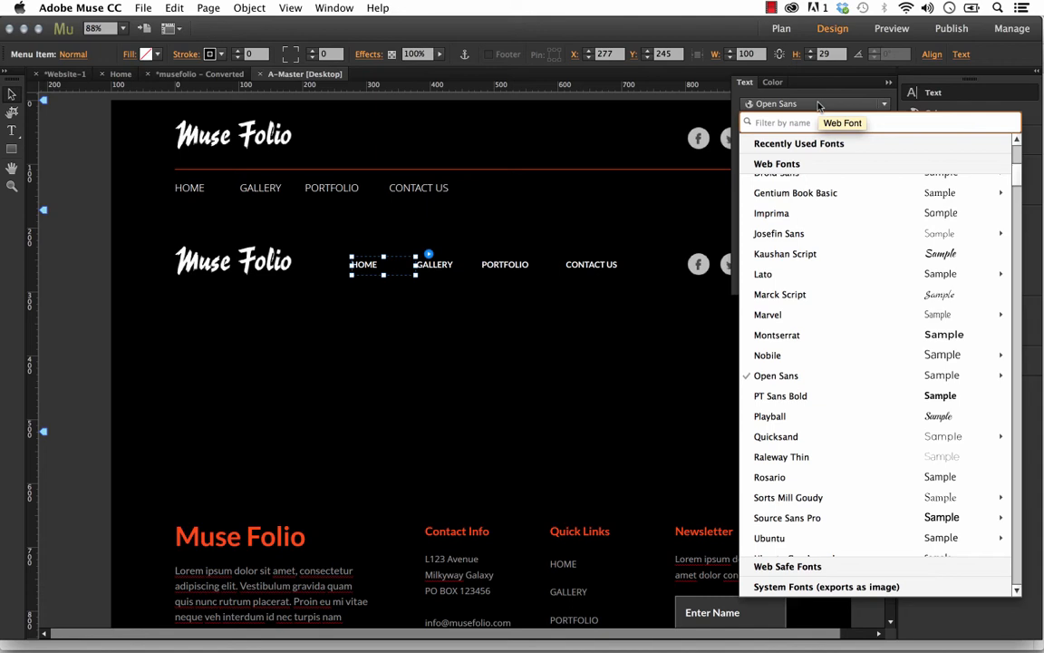
{"action": "left_click", "coordinate": [768, 314]}
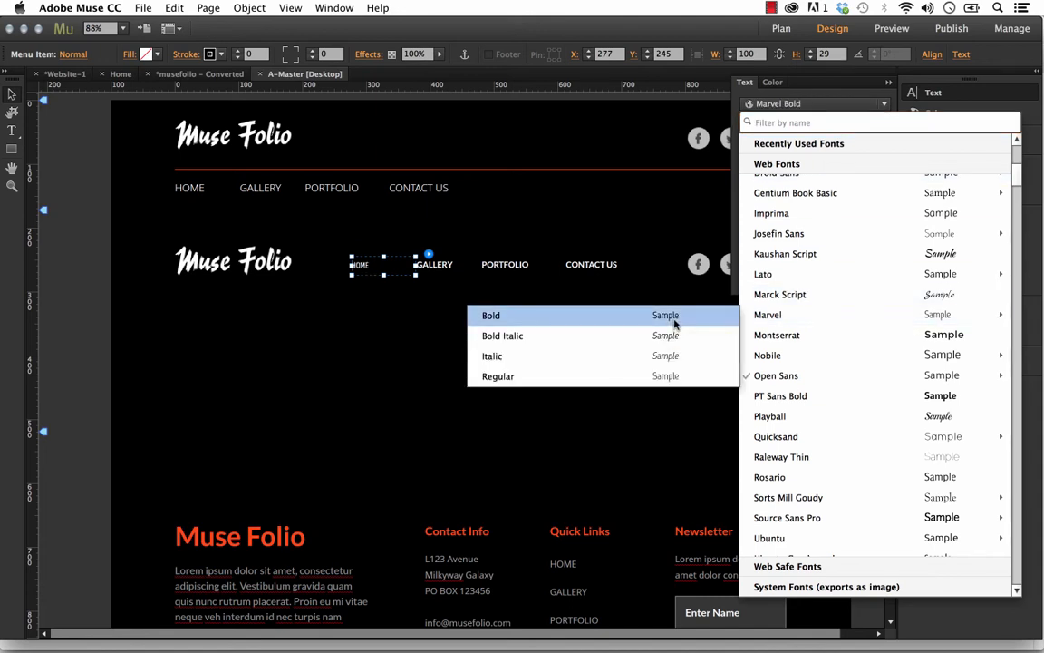
{"action": "left_click", "coordinate": [490, 314]}
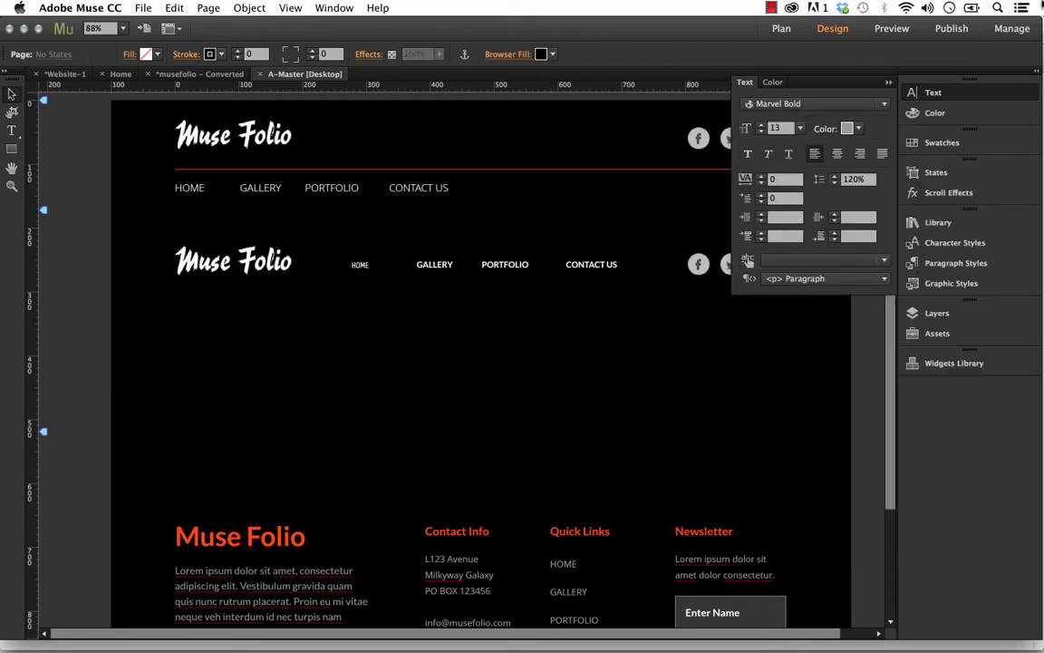
{"action": "left_click", "coordinate": [360, 264]}
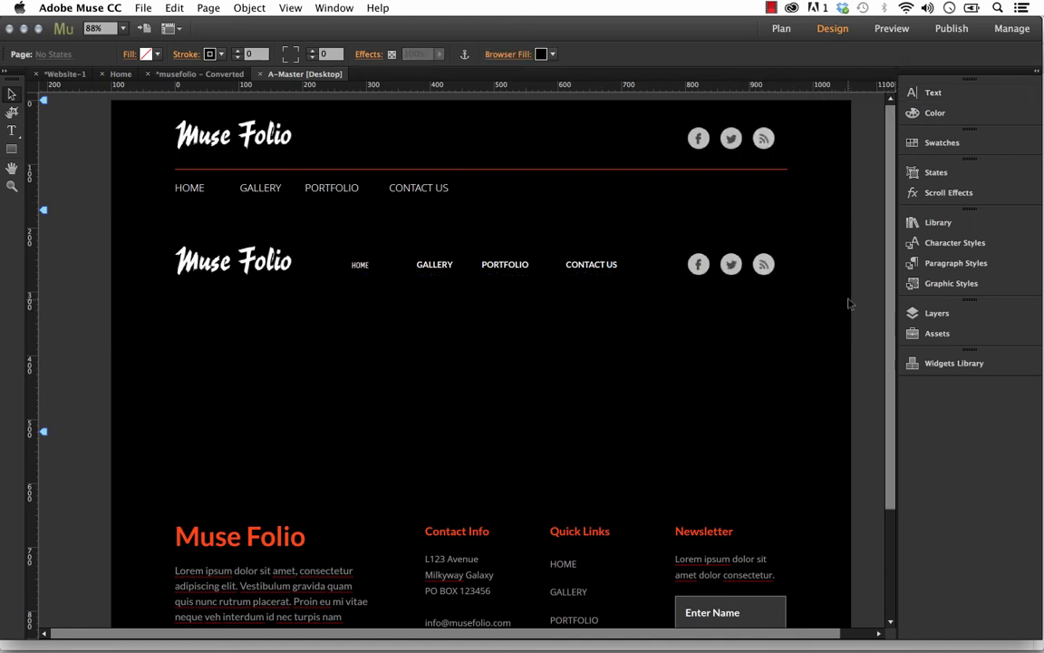
Review the pinned header group's opacity scroll effect: 0% at 197 px to 100% at 369 px
{"action": "left_click", "coordinate": [454, 264]}
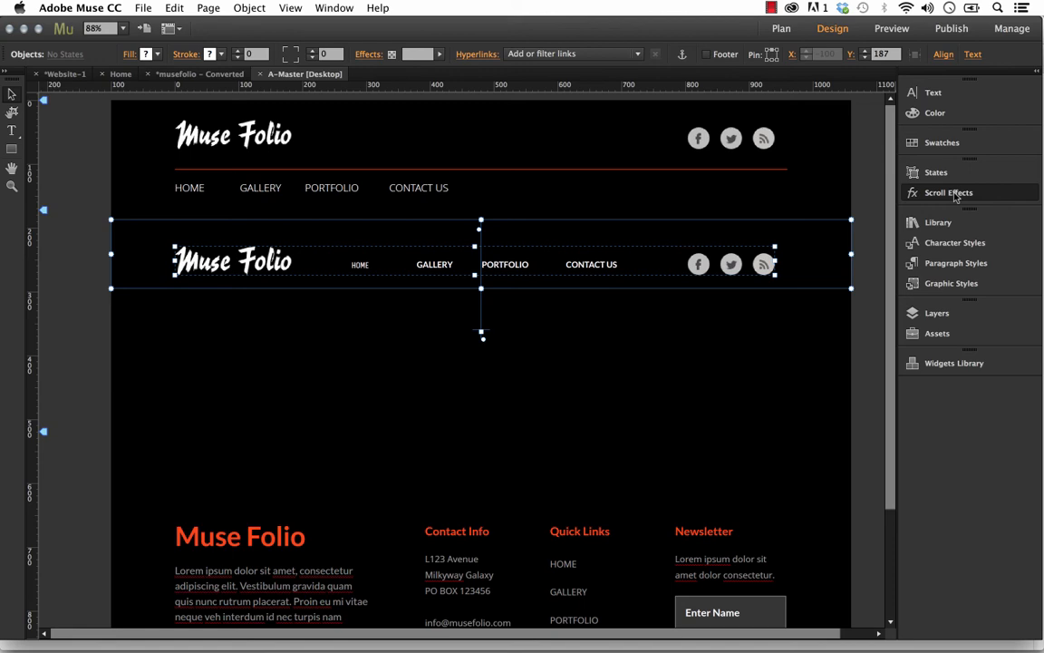
{"action": "left_click", "coordinate": [949, 192]}
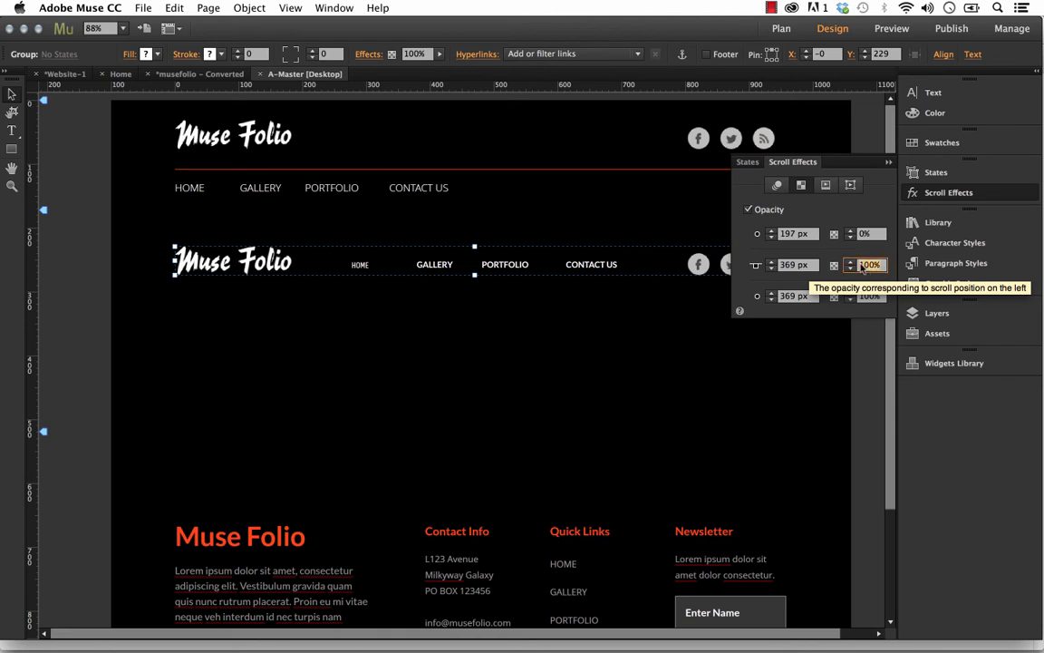
{"action": "mouse_move", "coordinate": [856, 266]}
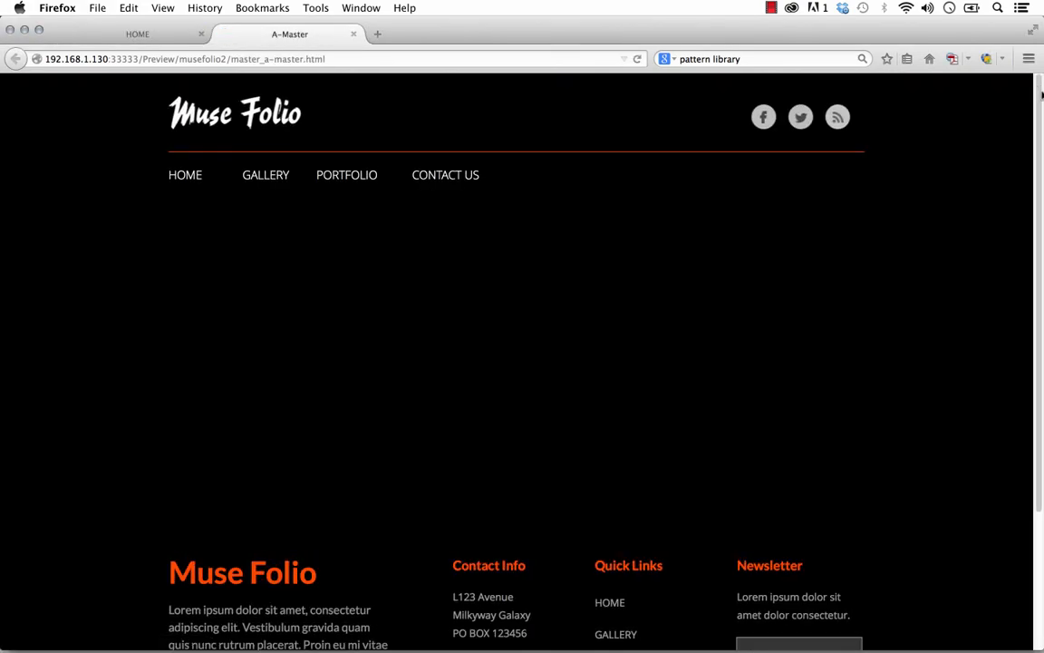
{"action": "scroll", "scroll_direction": "down", "scroll_amount": 3}
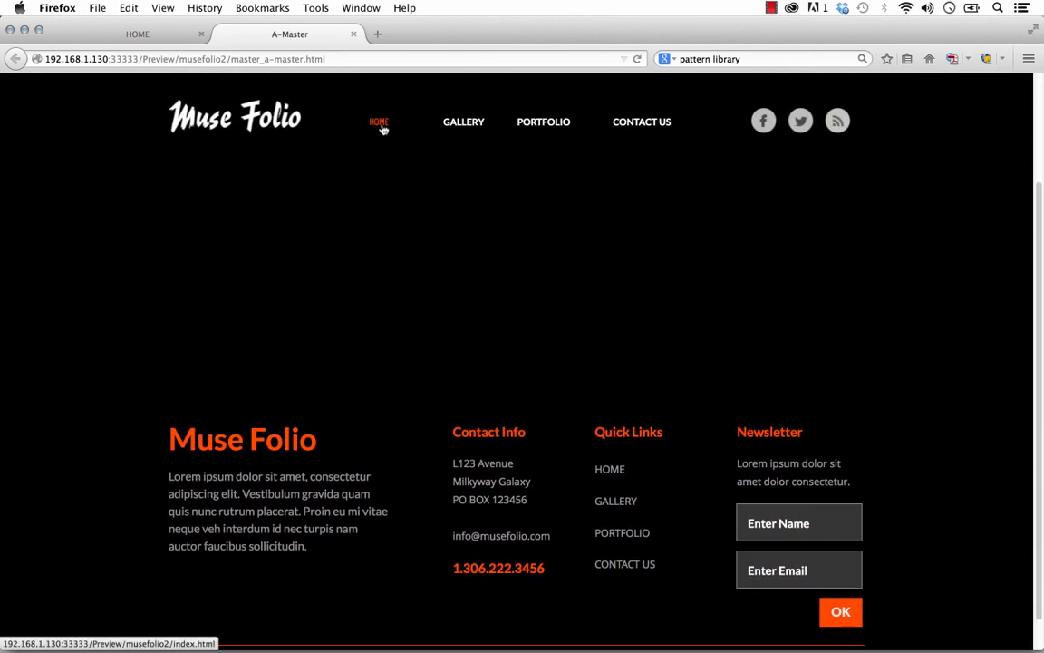
{"action": "mouse_move", "coordinate": [259, 134]}
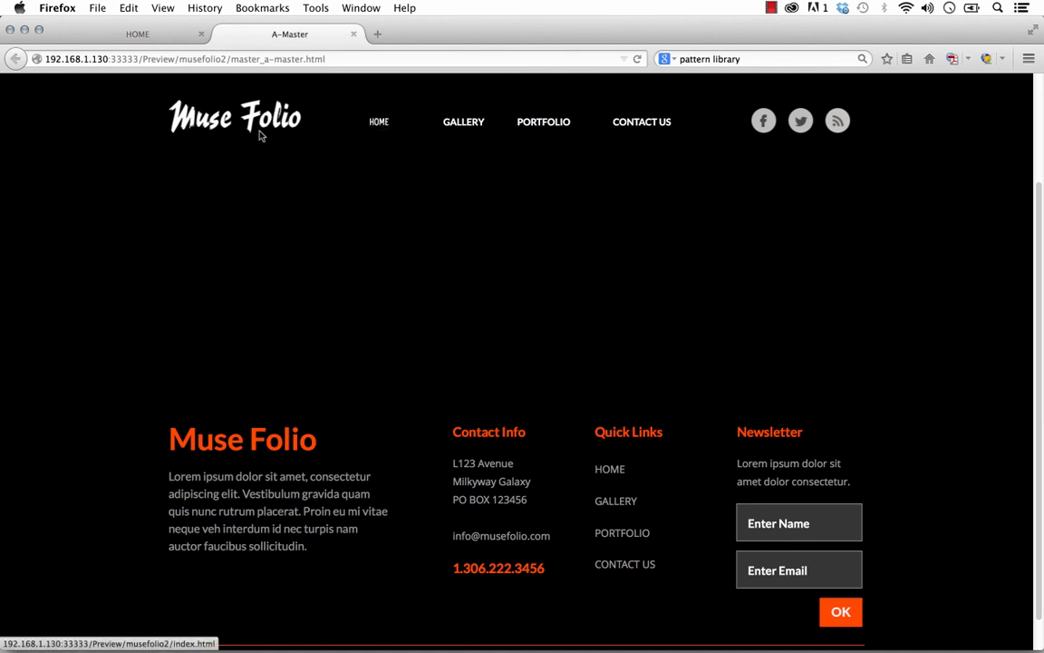
{"action": "scroll", "scroll_direction": "down", "scroll_amount": 3}
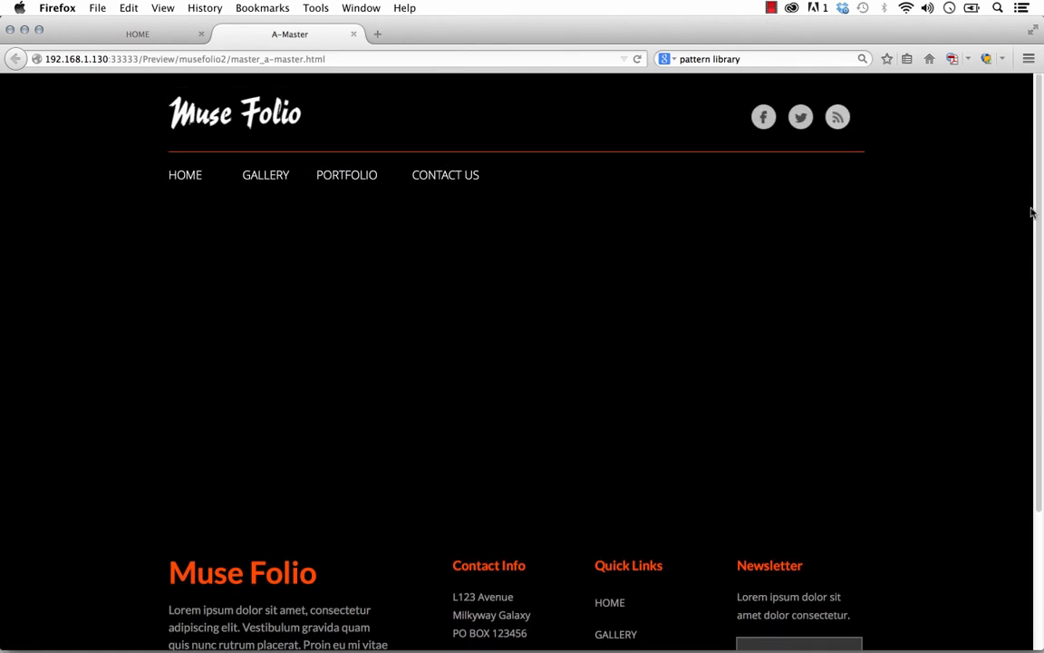
{"action": "scroll", "scroll_direction": "down", "scroll_amount": 3}
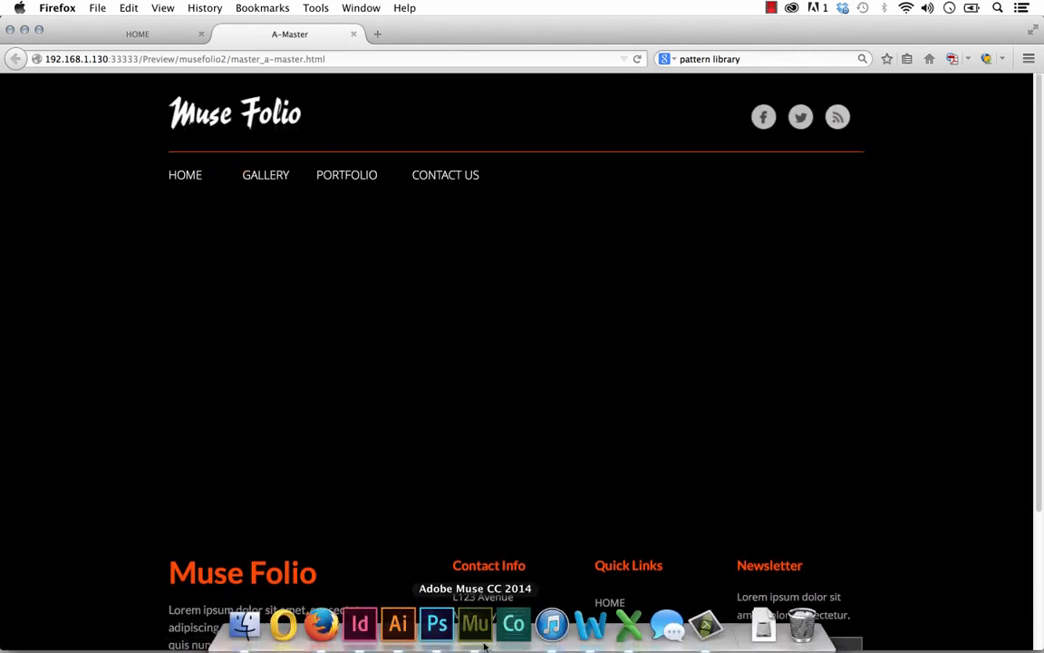
Return to Muse and bring up the top header group's opacity scroll effect keyed at 177 px
{"action": "left_click", "coordinate": [475, 623]}
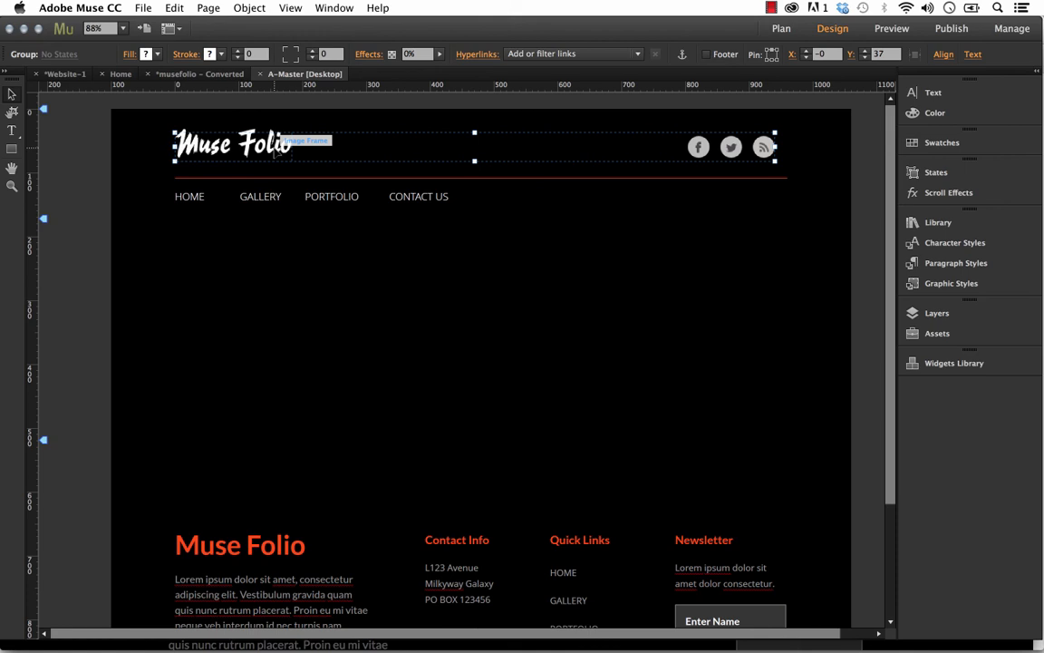
{"action": "right_click", "coordinate": [277, 150]}
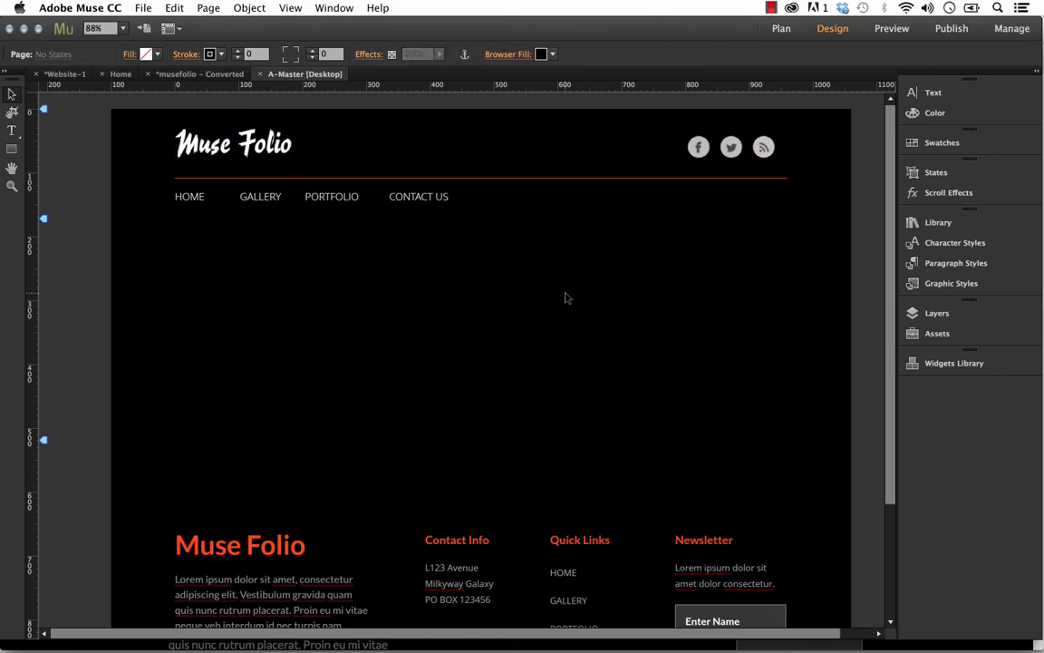
{"action": "mouse_move", "coordinate": [596, 202]}
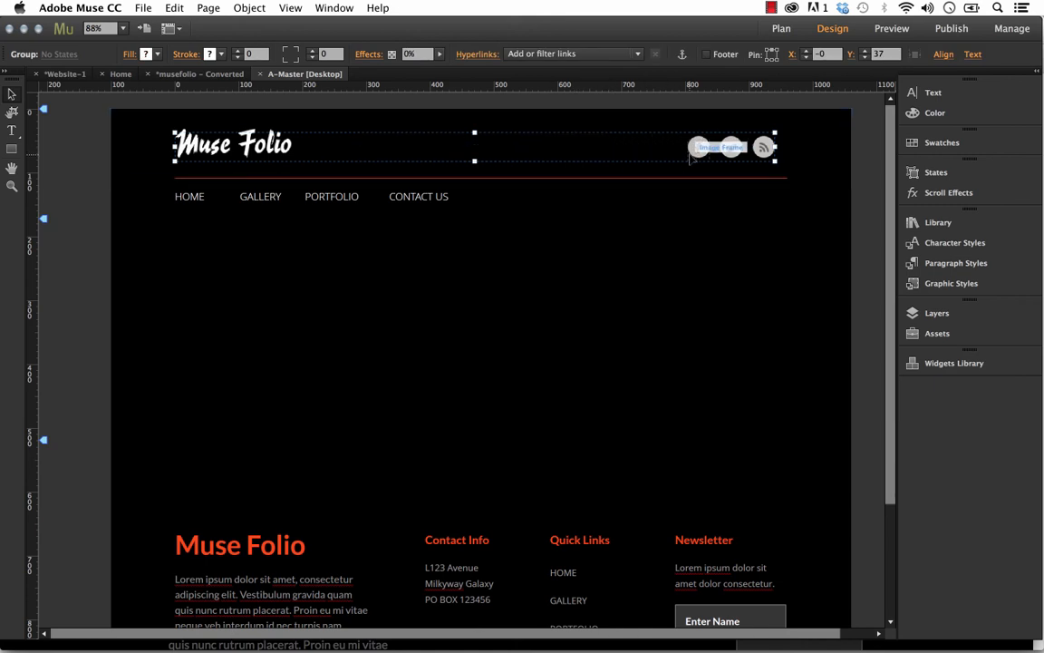
{"action": "left_click", "coordinate": [948, 193]}
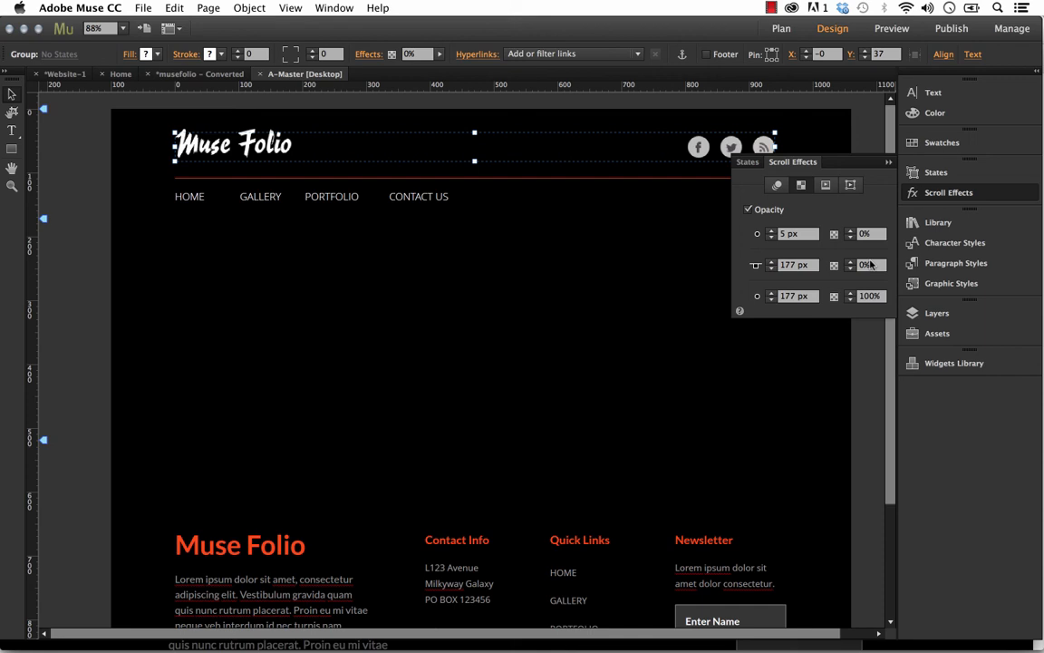
{"action": "mouse_move", "coordinate": [779, 264]}
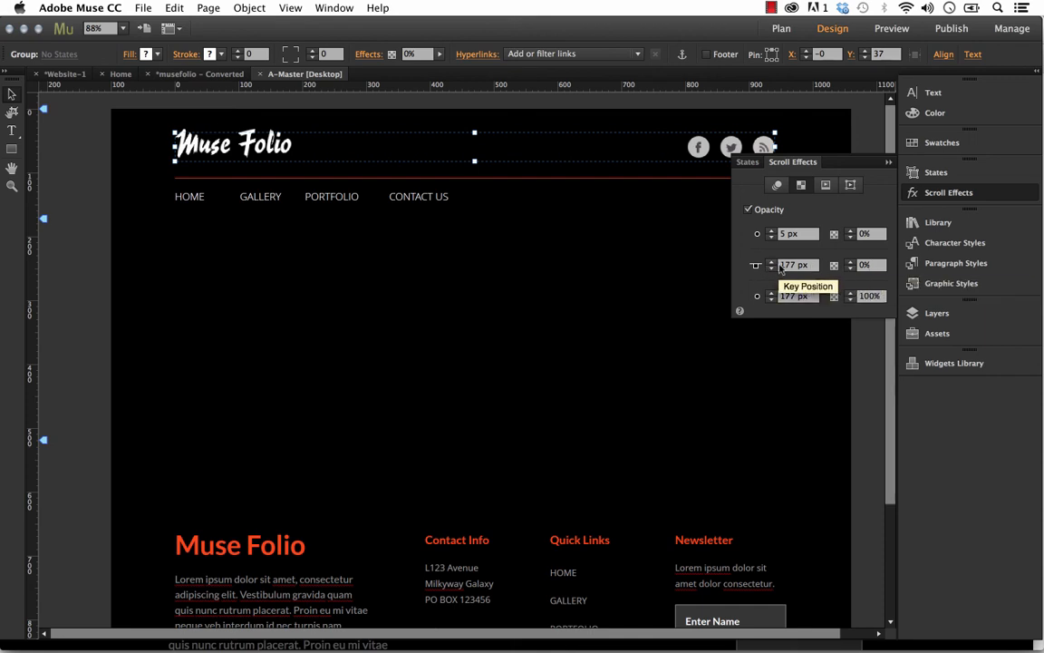